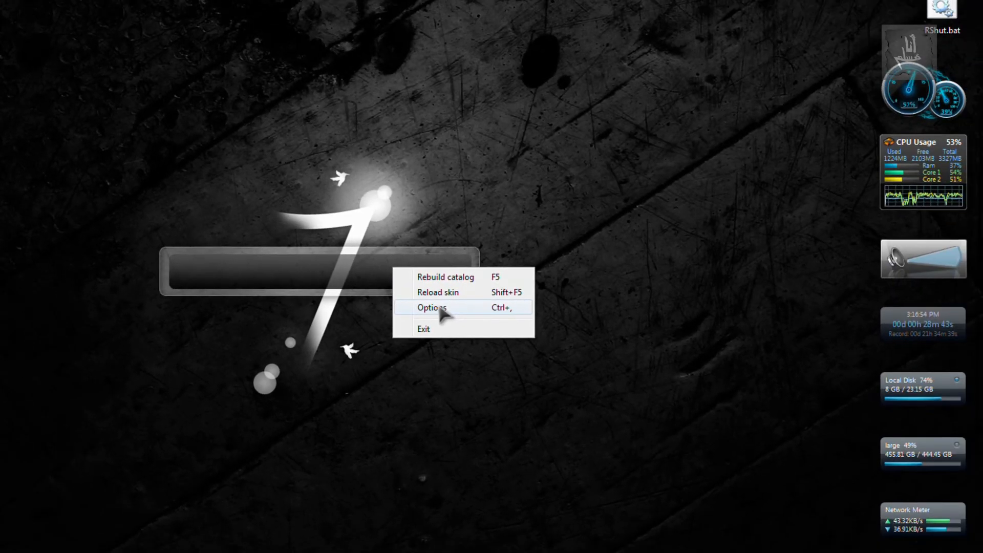
Bring up Launchy's options showing the Calcy calculator plugin's rounding and clipboard settings.
click(432, 307)
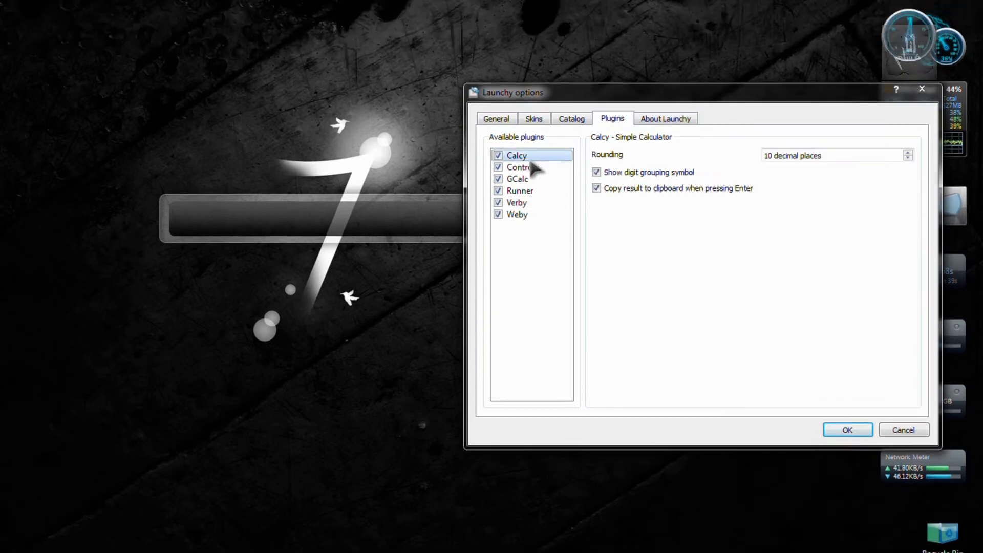
Review the Verby plugin settings and scroll through Weby's list of search sites.
click(516, 244)
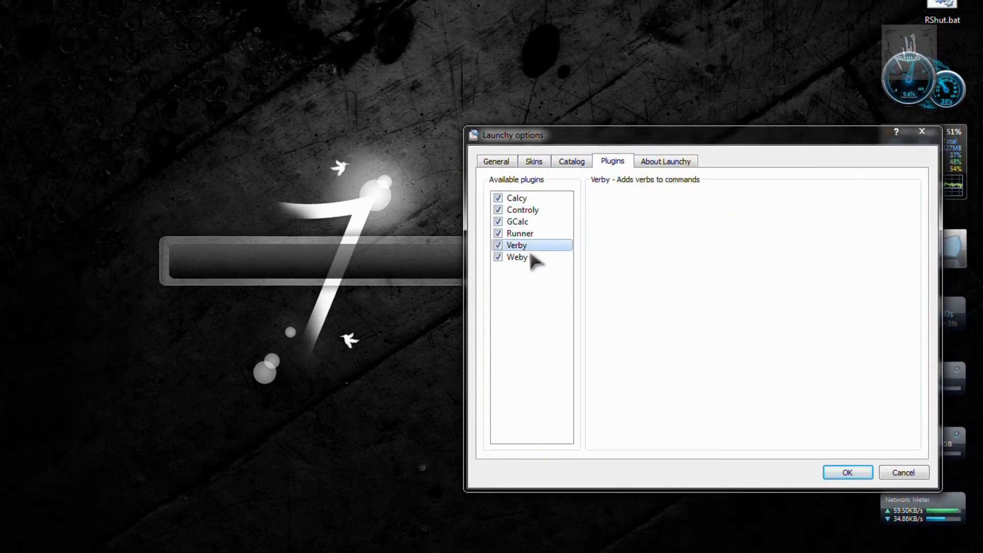
click(517, 256)
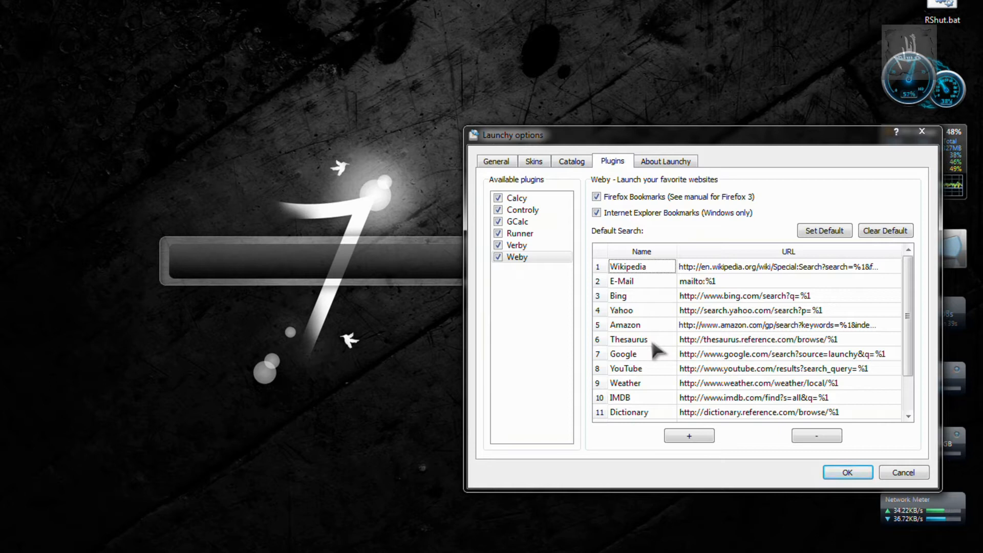
scroll(down, 3)
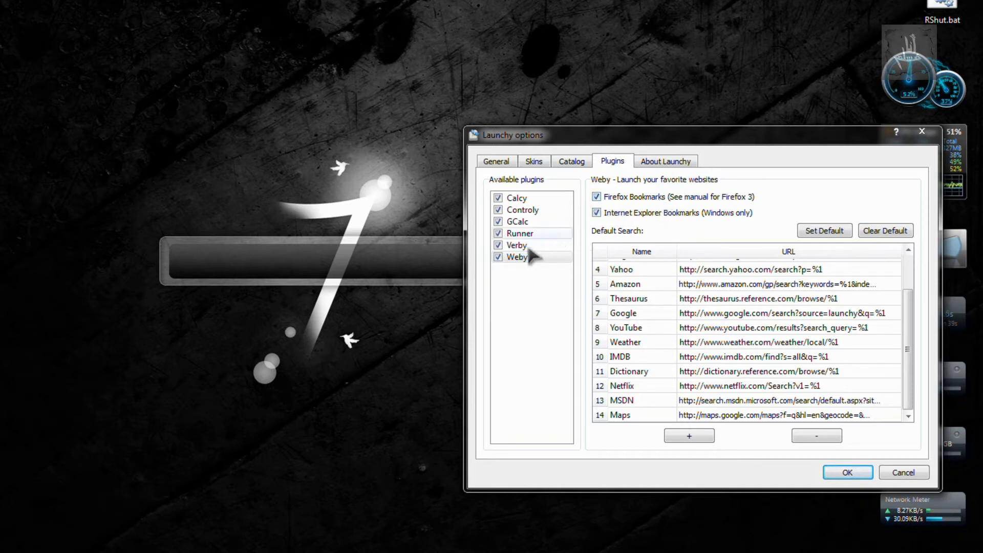
click(518, 245)
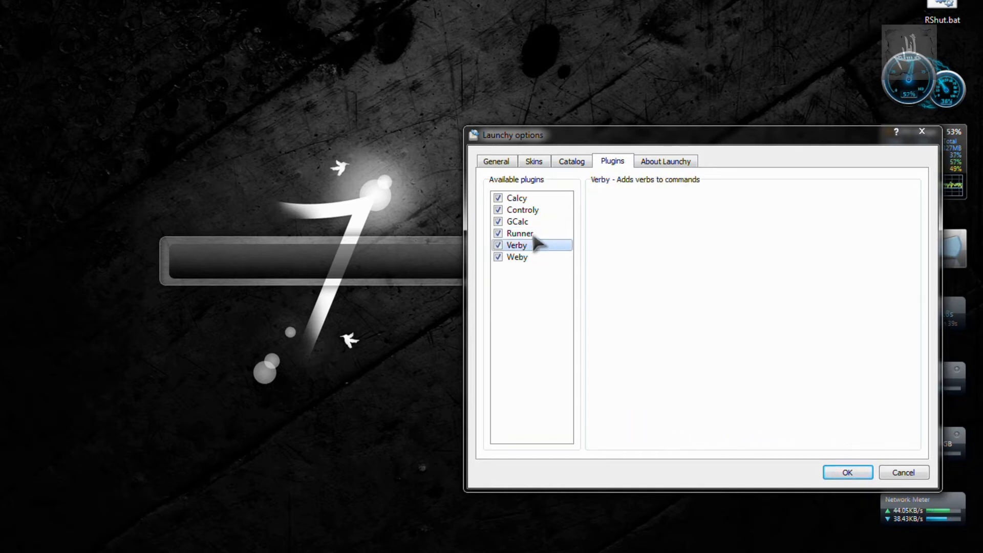
Review Runner's custom commands, GCalc and Controly, then show the General settings.
click(520, 233)
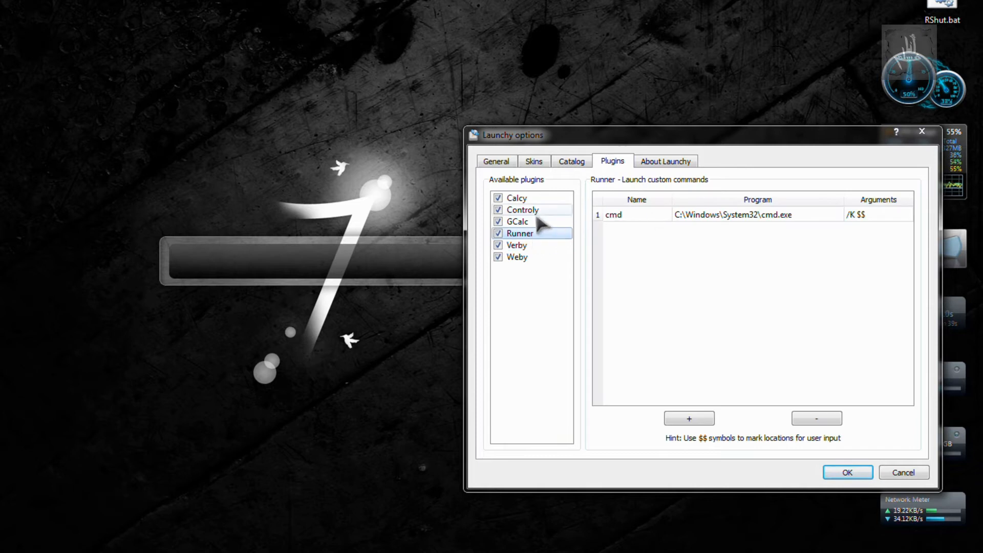
click(517, 221)
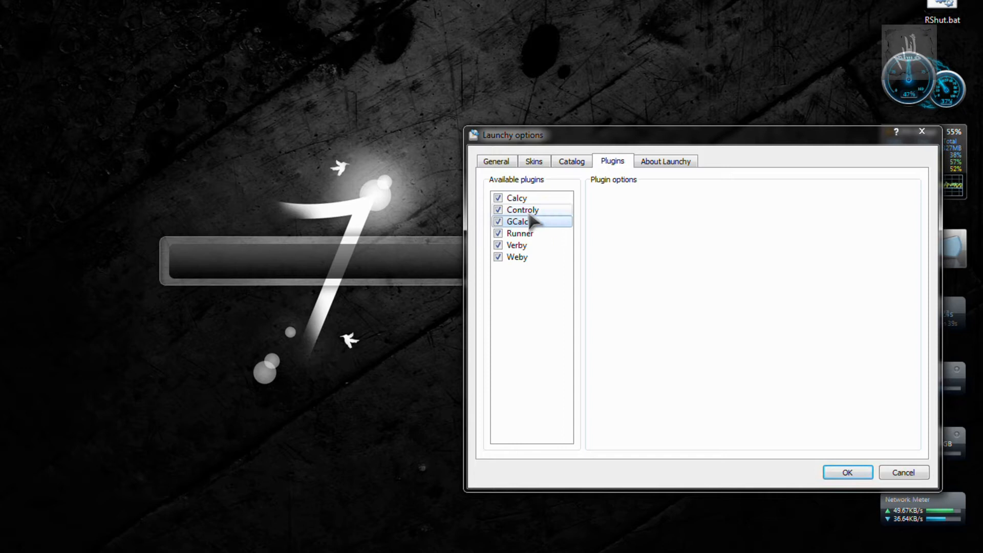
click(522, 209)
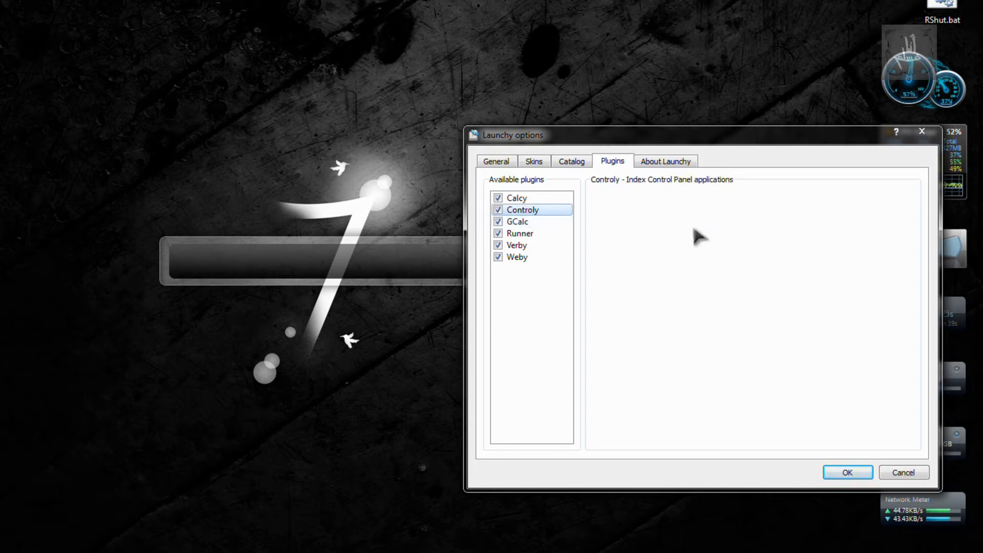
mouse_move(901, 470)
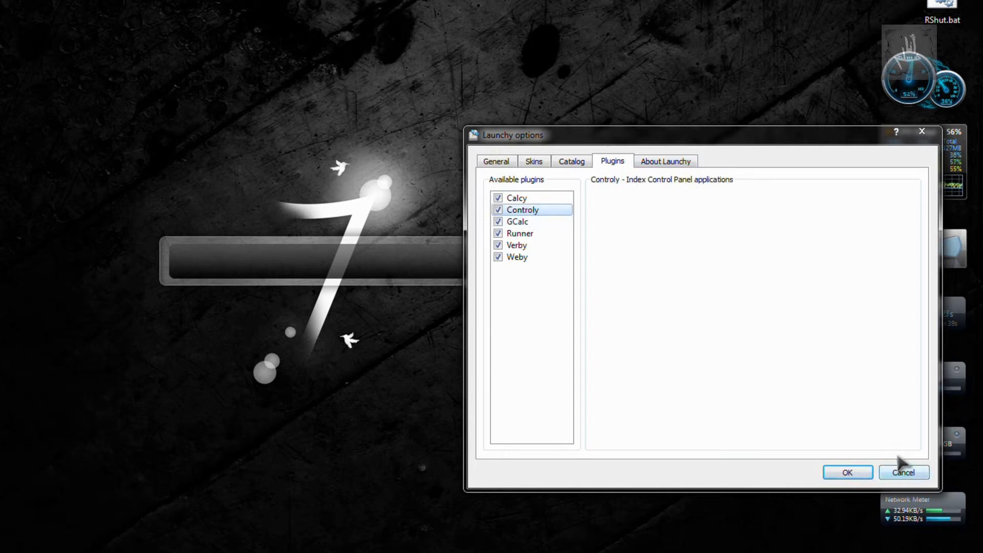
click(496, 161)
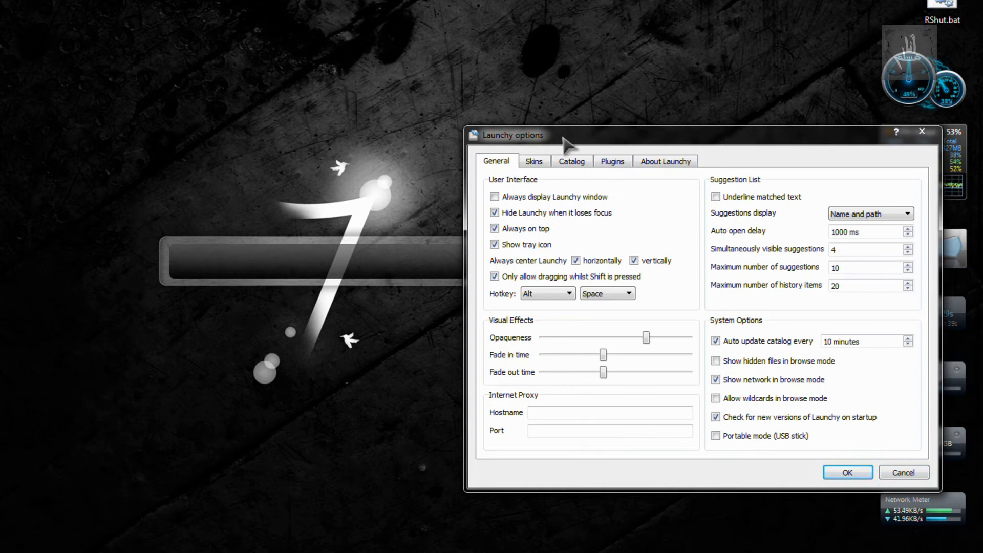
Move the options window up and review the hotkey modifier choices, keeping Alt+Space.
drag(564, 135, 582, 38)
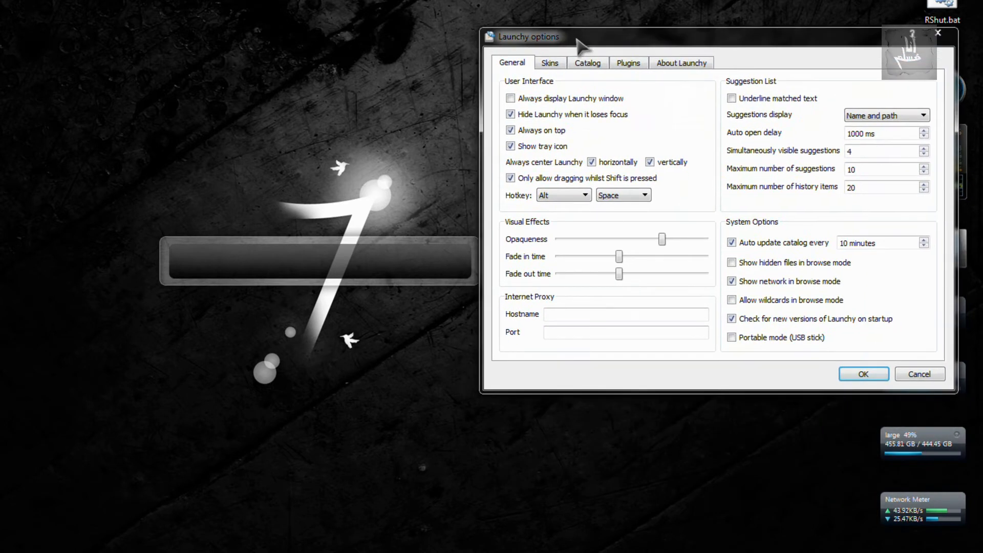
mouse_move(663, 293)
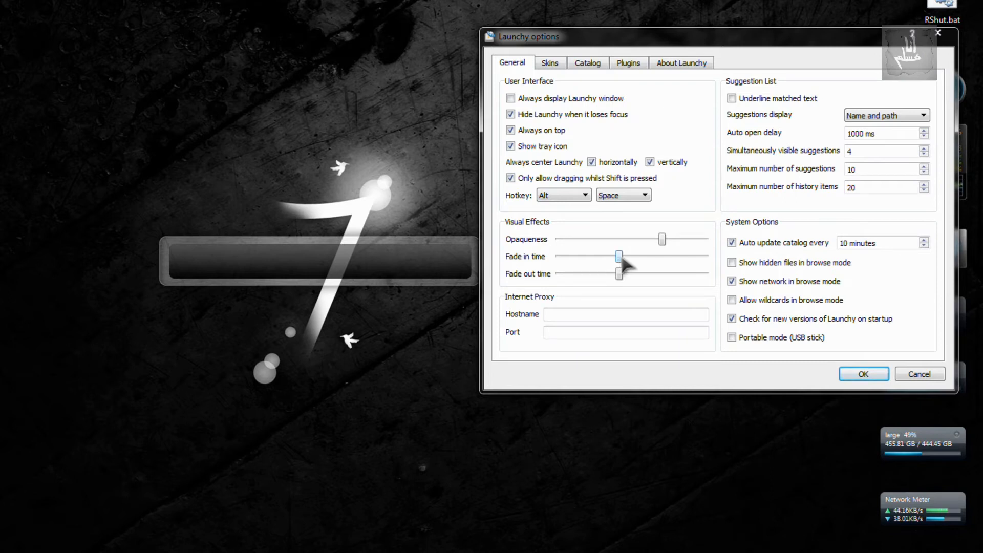
mouse_move(655, 249)
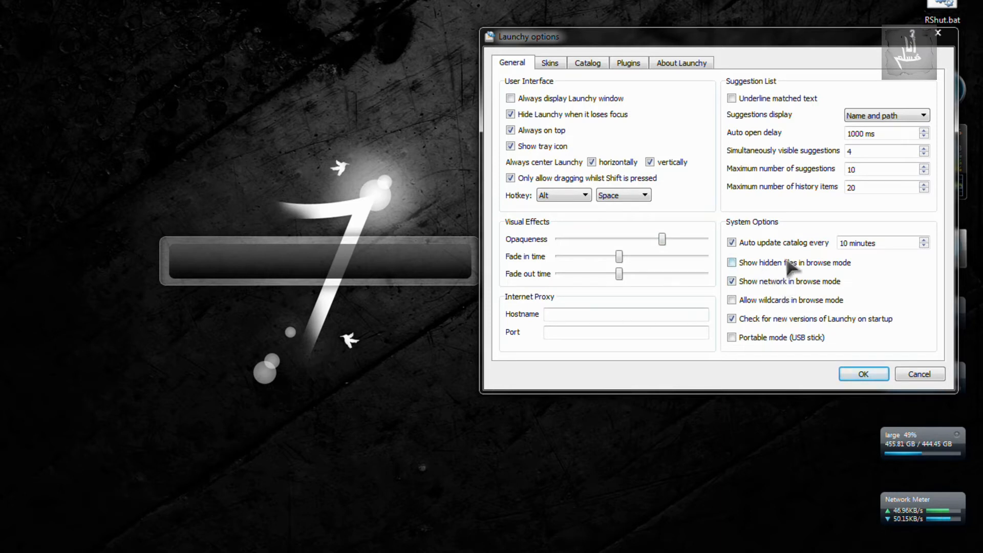
mouse_move(811, 251)
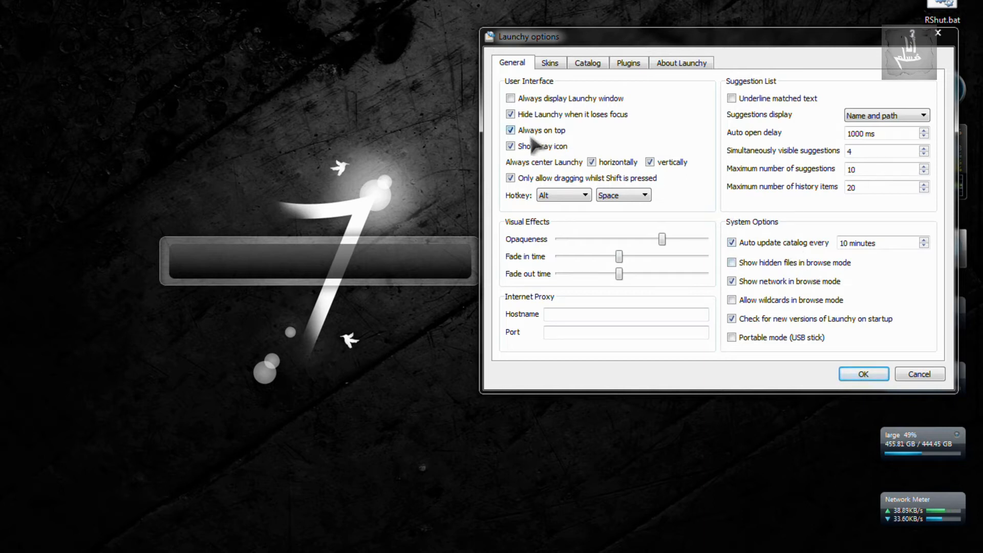
mouse_move(551, 153)
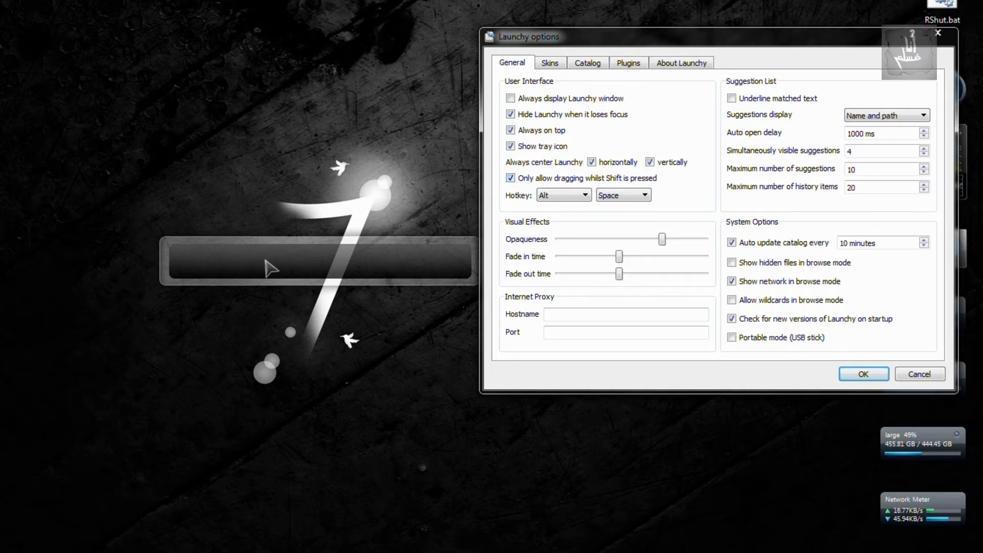
mouse_move(544, 173)
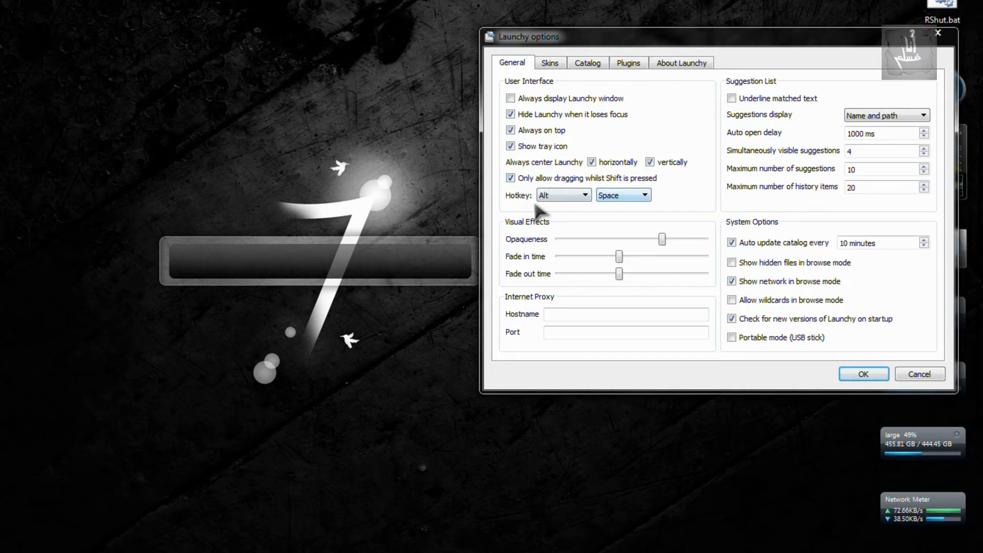
click(584, 195)
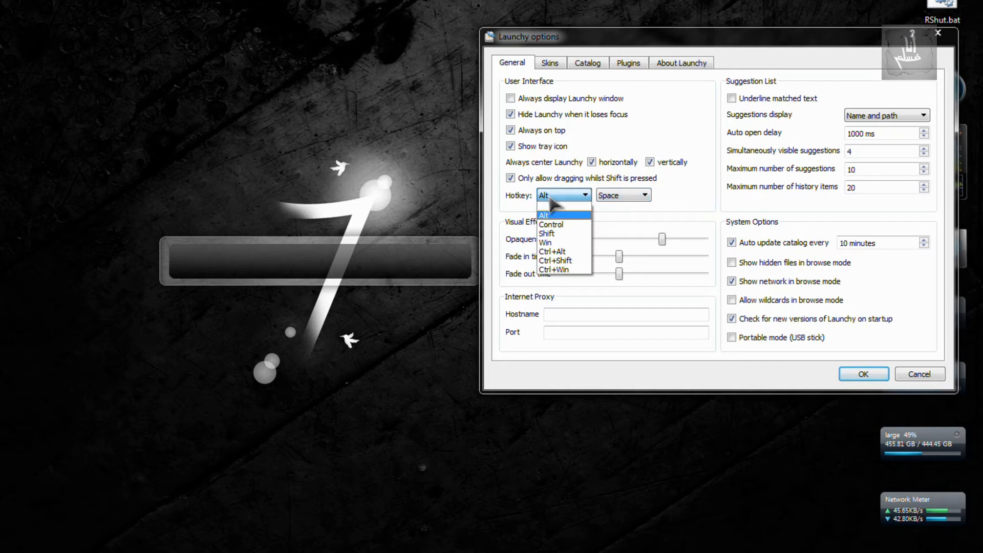
click(550, 63)
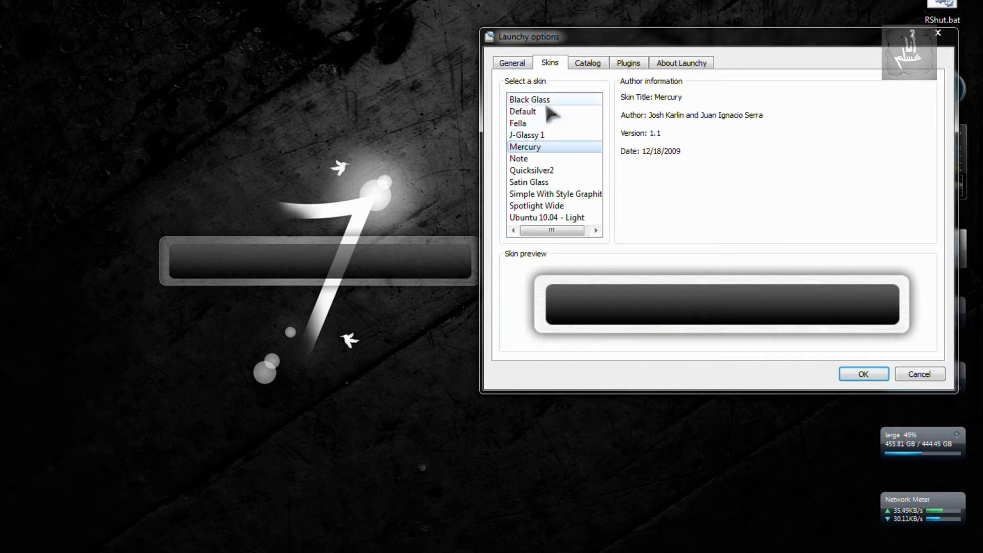
mouse_move(549, 166)
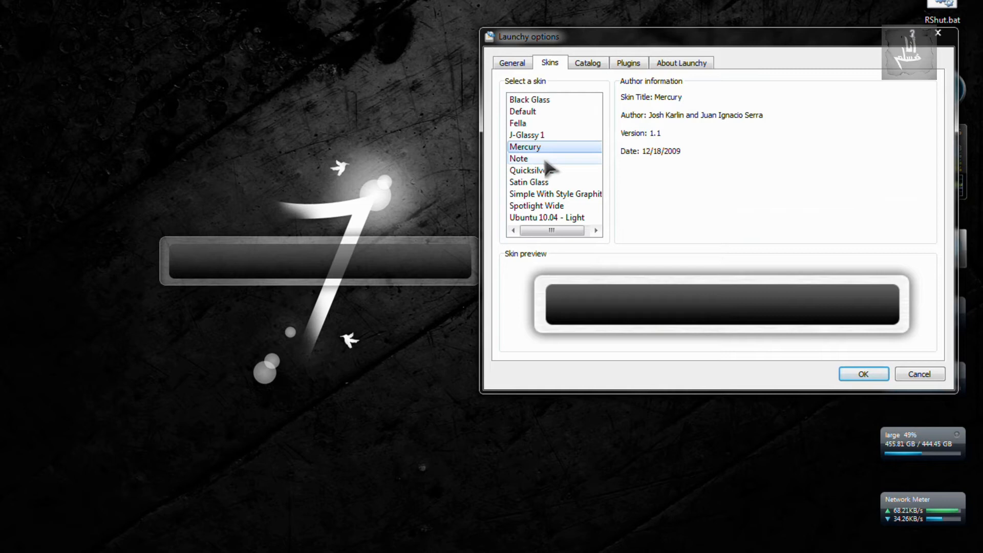
Preview Quicksilver2 and apply the Fella skin to the launcher bar.
click(530, 170)
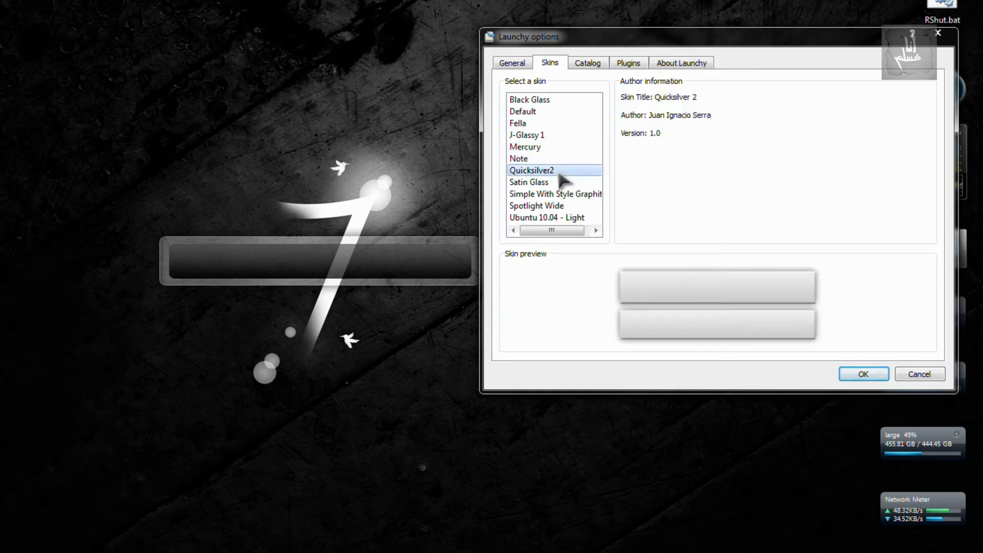
click(555, 194)
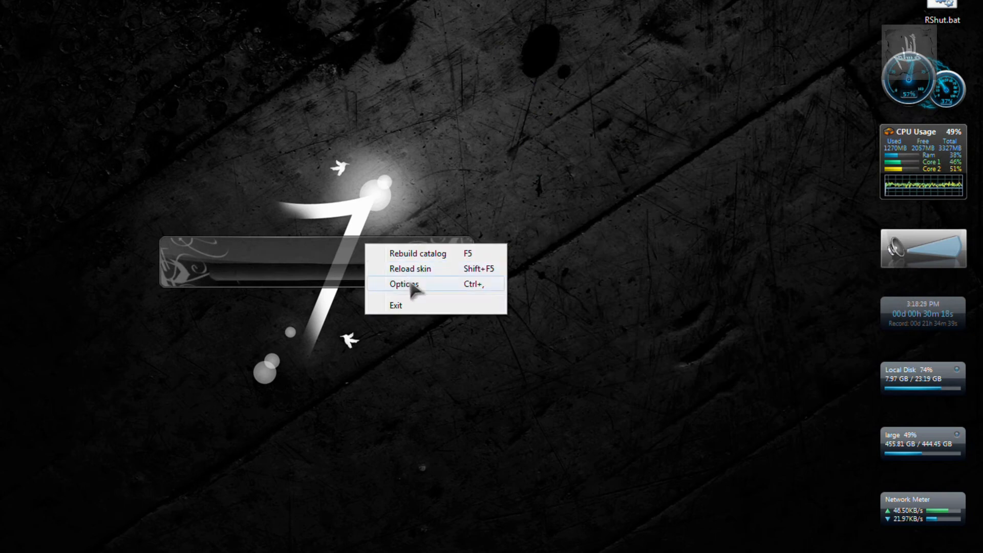
click(406, 284)
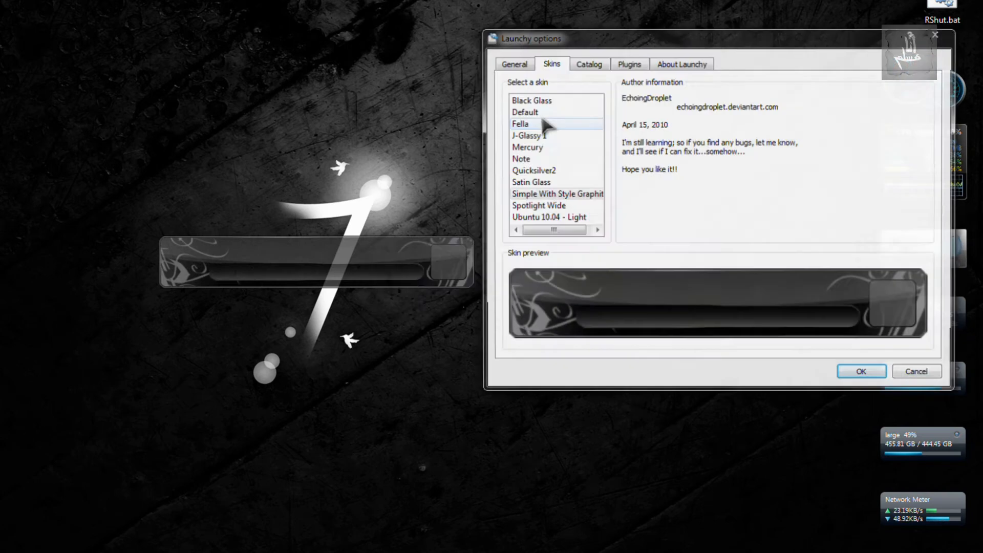
Restore the Mercury skin and move on to the catalog settings.
click(525, 148)
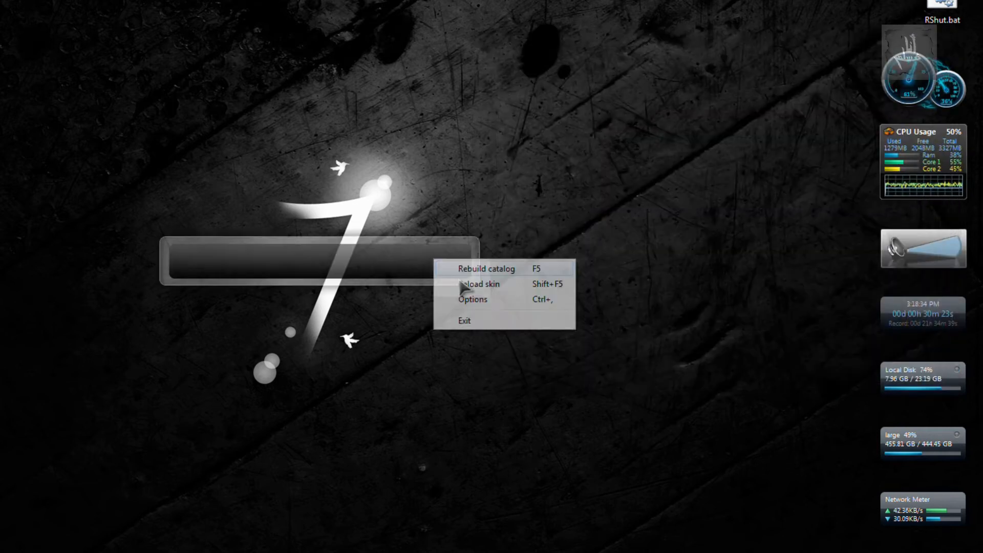
click(473, 299)
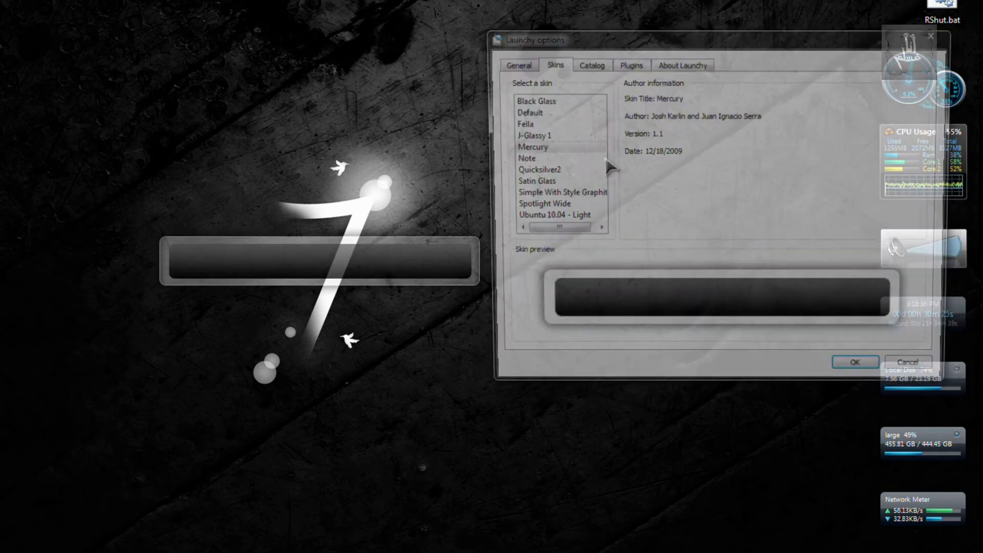
click(588, 61)
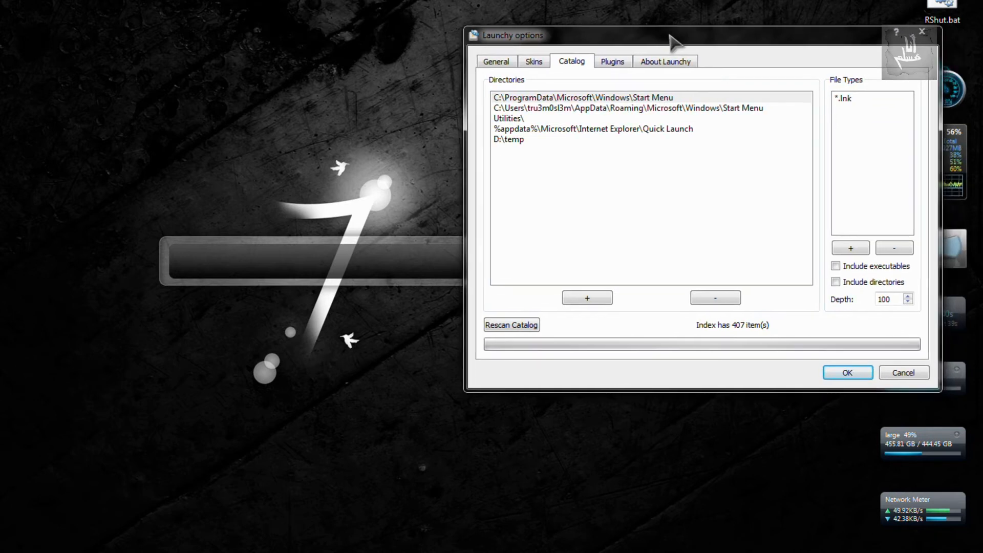
mouse_move(583, 210)
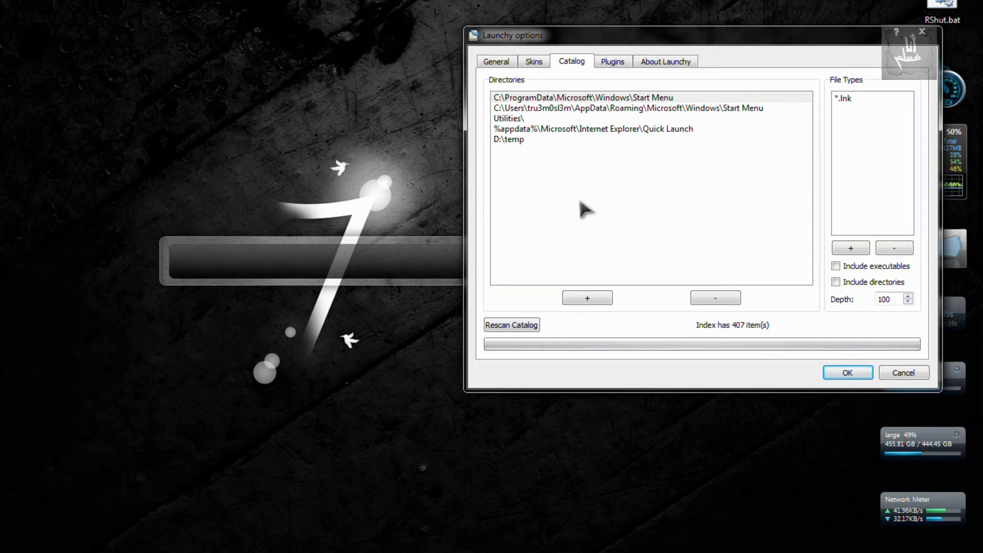
Show the Start Menu entry's .lnk file type and D:\temp's executables and directories at depth 100.
click(647, 107)
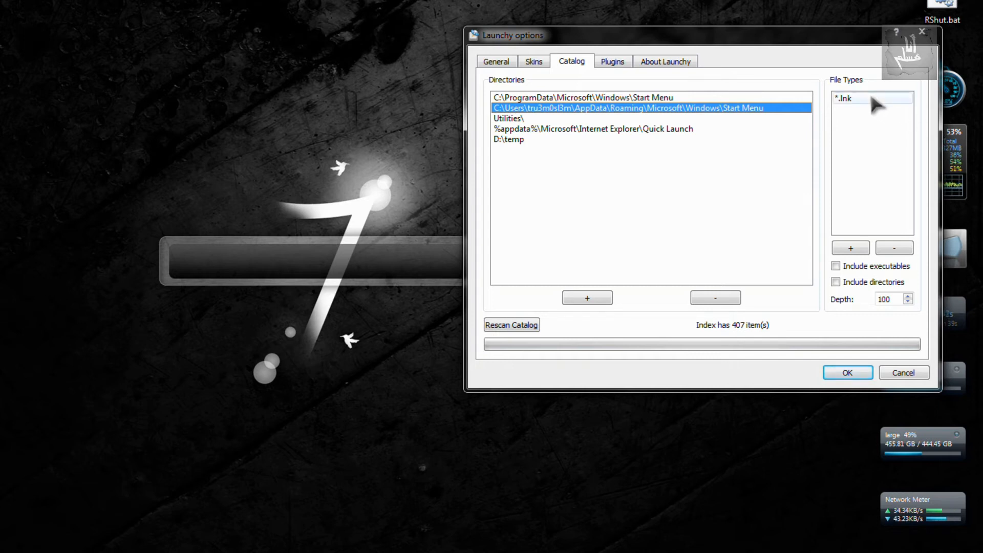
mouse_move(869, 128)
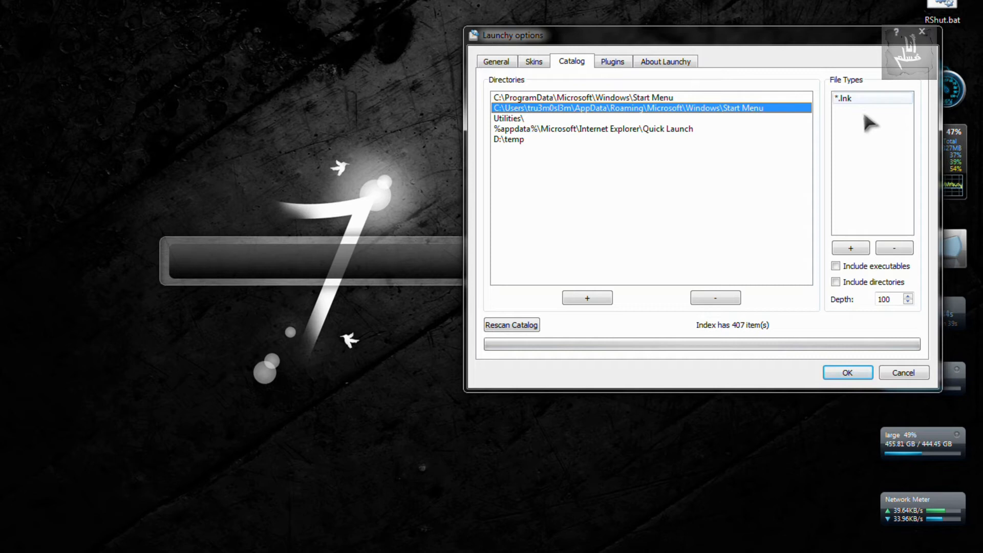
click(850, 248)
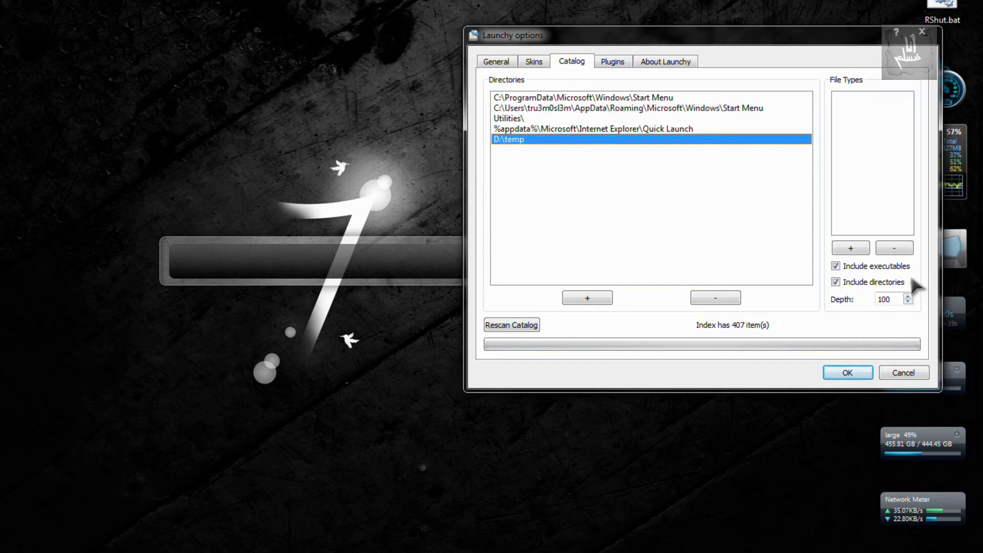
mouse_move(887, 273)
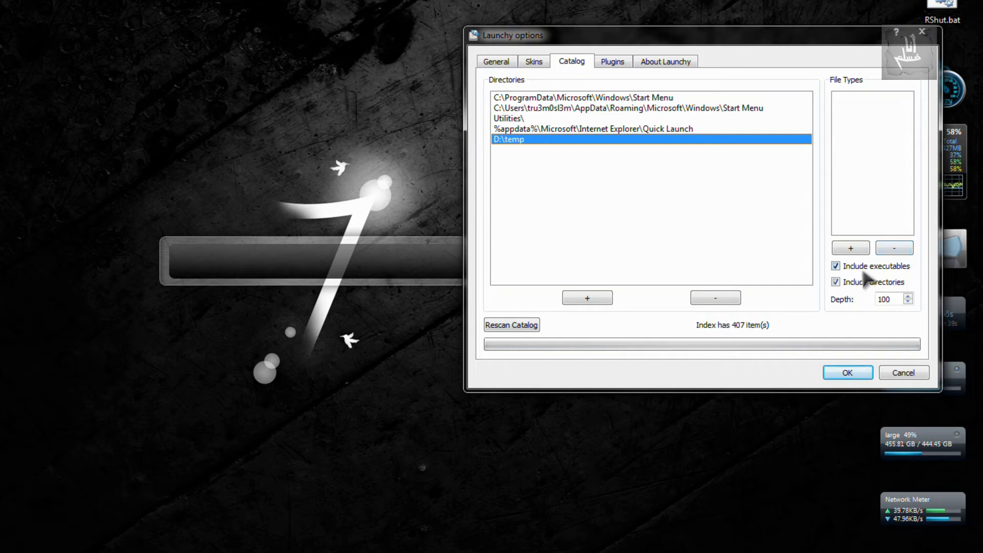
mouse_move(878, 275)
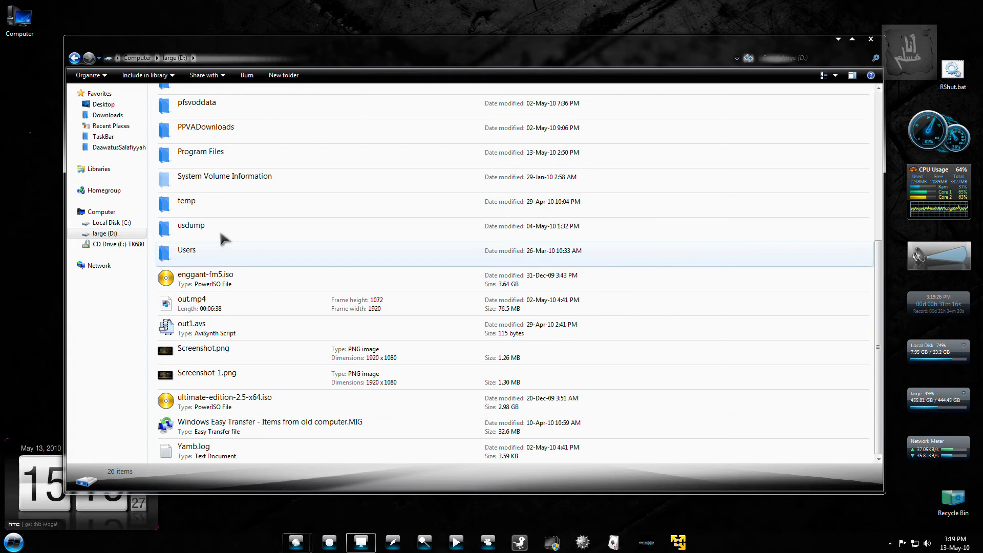
Show the folders and files of the large D: drive, including temp.
double_click(186, 201)
text(hams festivel 2010dvd2\)
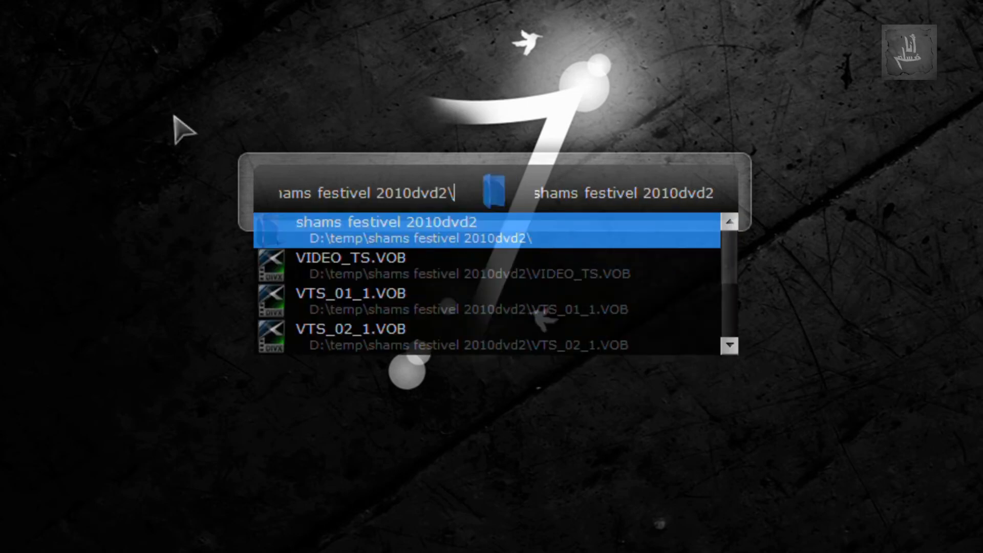
Scroll the suggestion list of VOB files in D:\temp's shams festivel 2010dvd2 folder.
scroll(down, 3)
text(c)
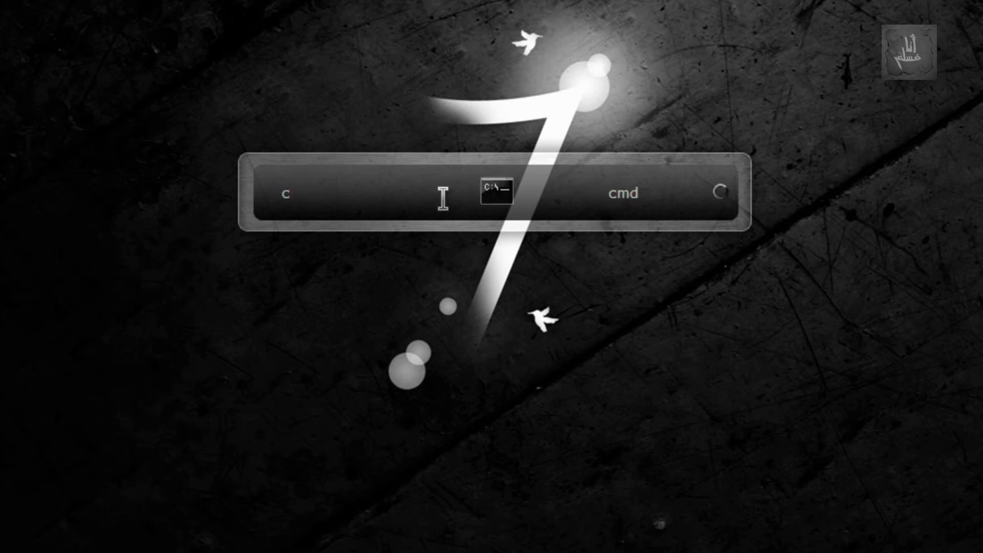
Find cmd and then msconfig in the launcher.
text(md)
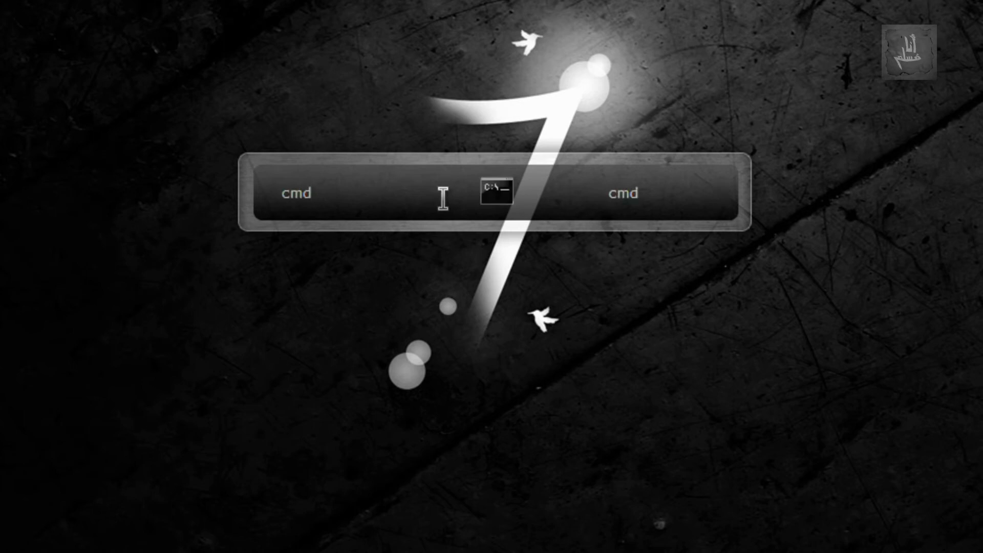
text(m)
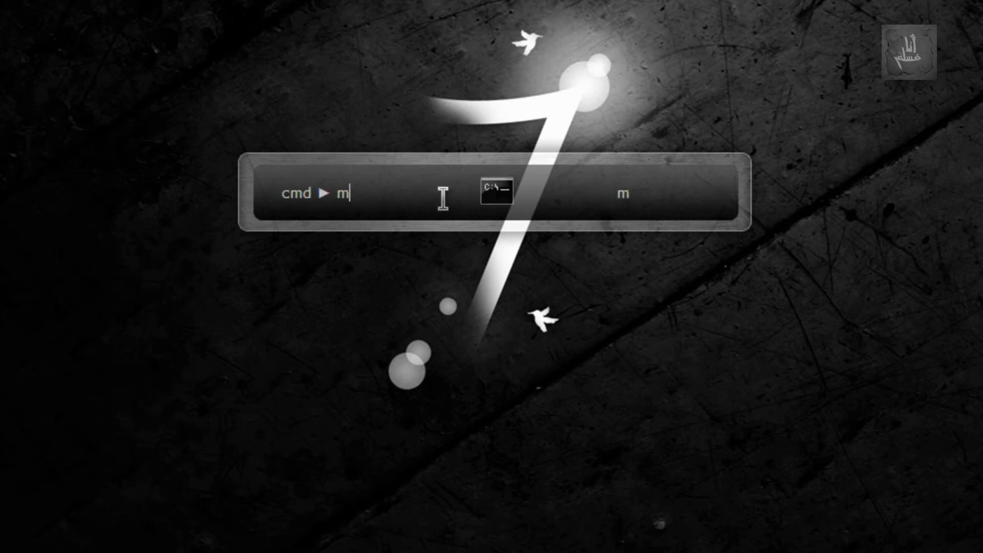
text(sconfig)
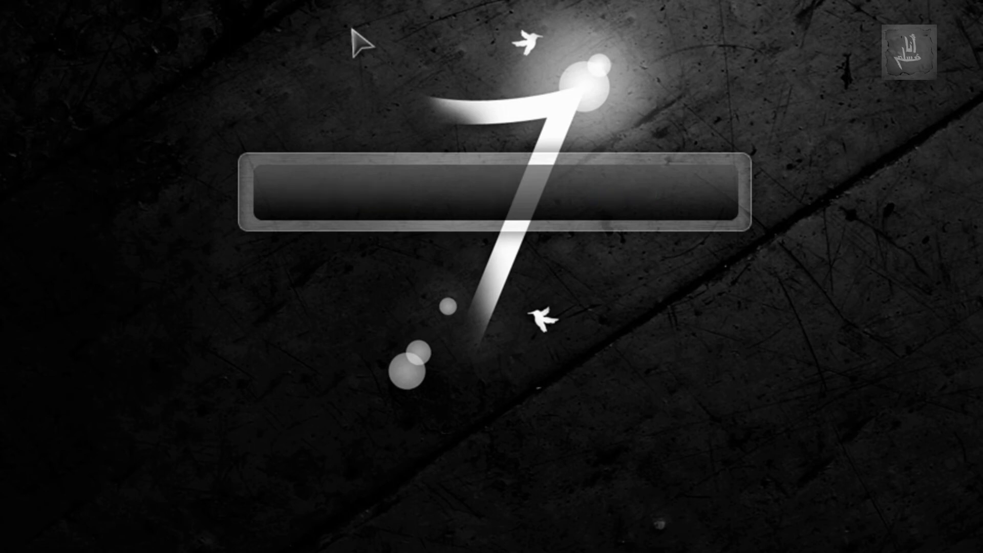
Find Notepad, show its actions, and return to the Launchy settings.
text(n)
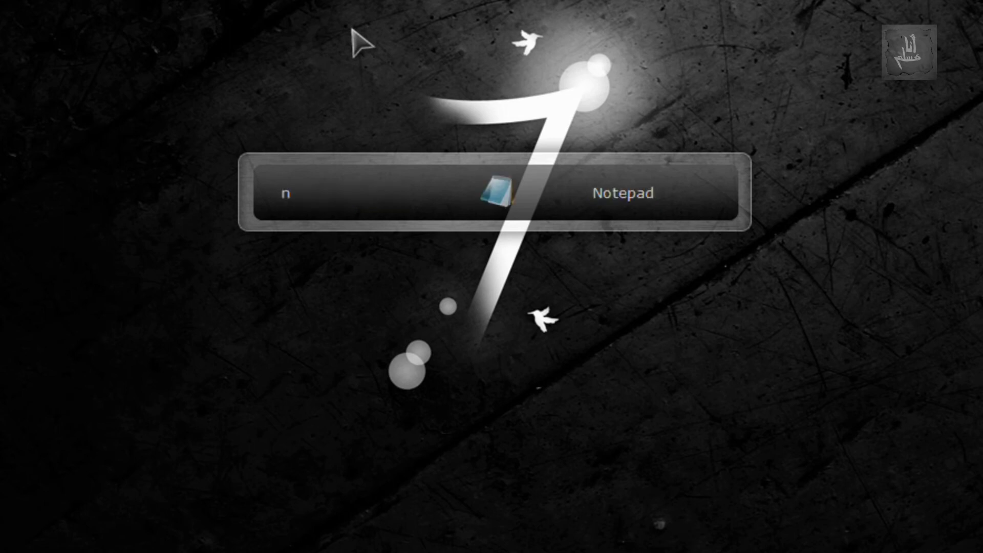
text(otepa)
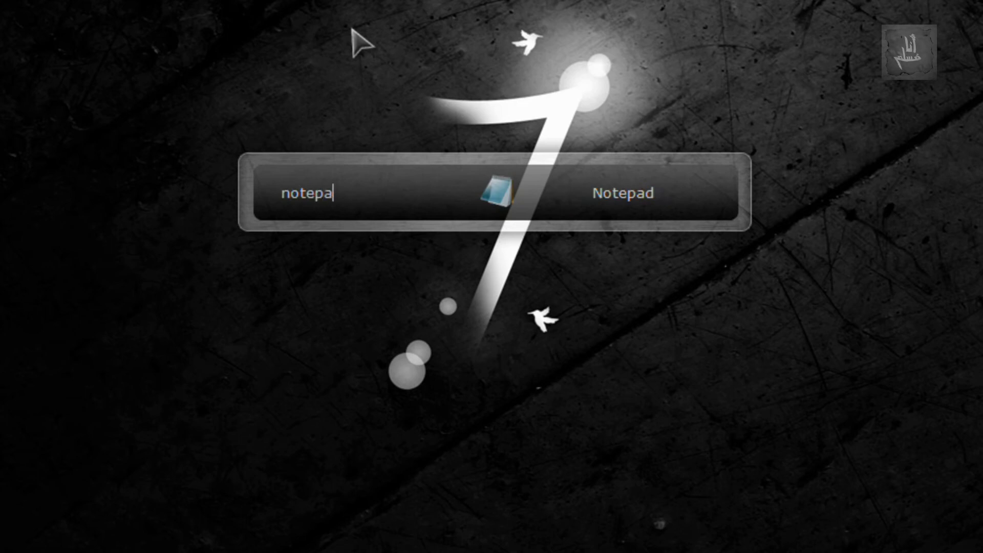
text(d ▶ File properties)
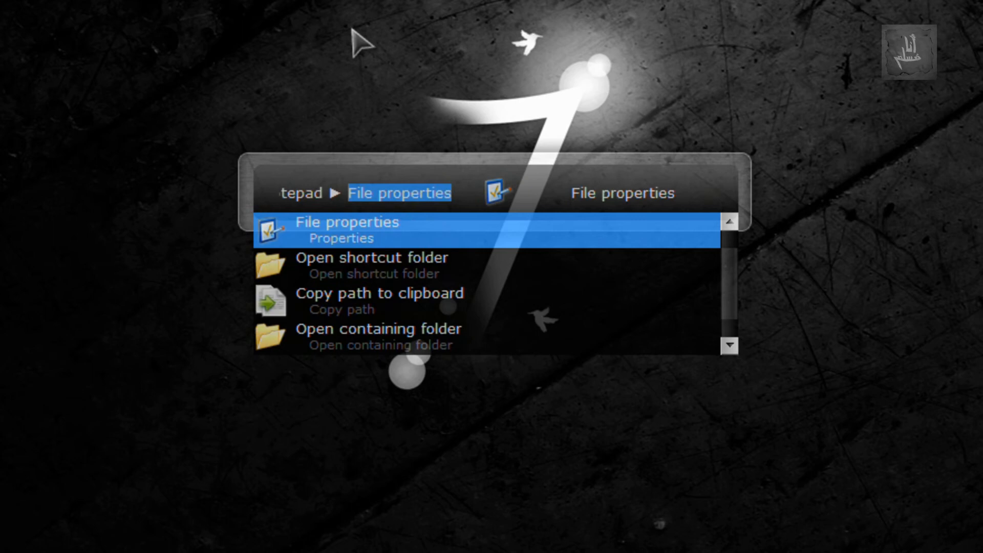
click(344, 222)
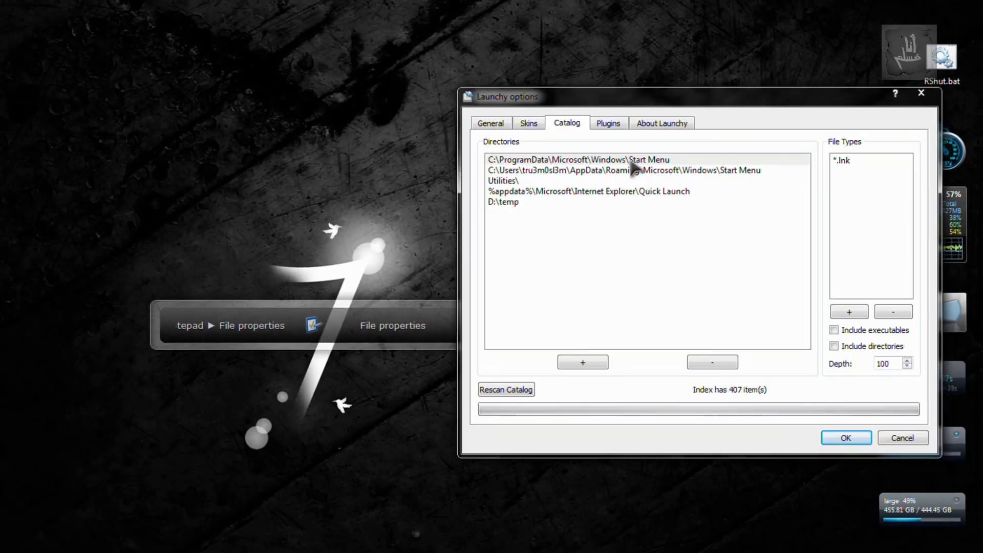
Glance at the skins and installed plugins lists, then close the settings.
click(528, 123)
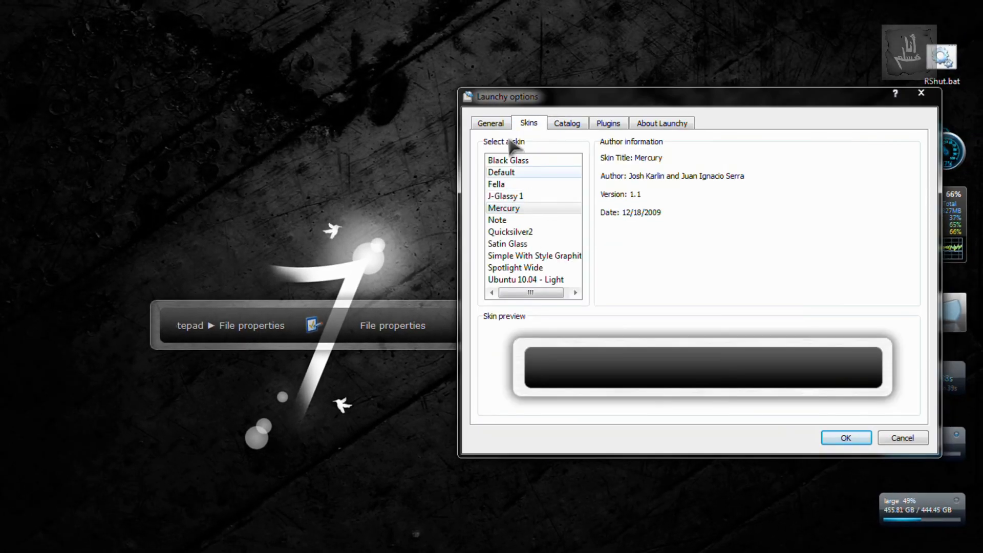
click(608, 123)
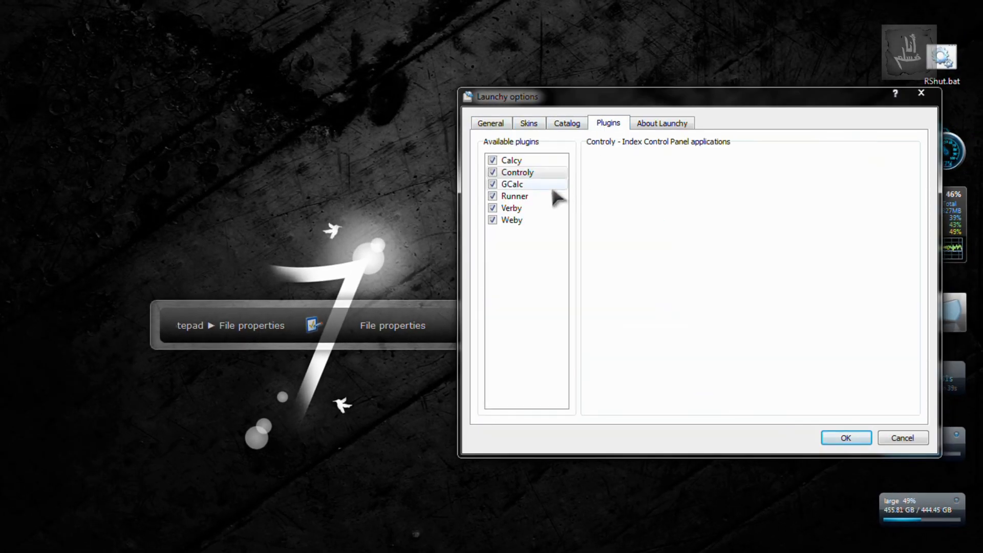
click(514, 196)
text(101)
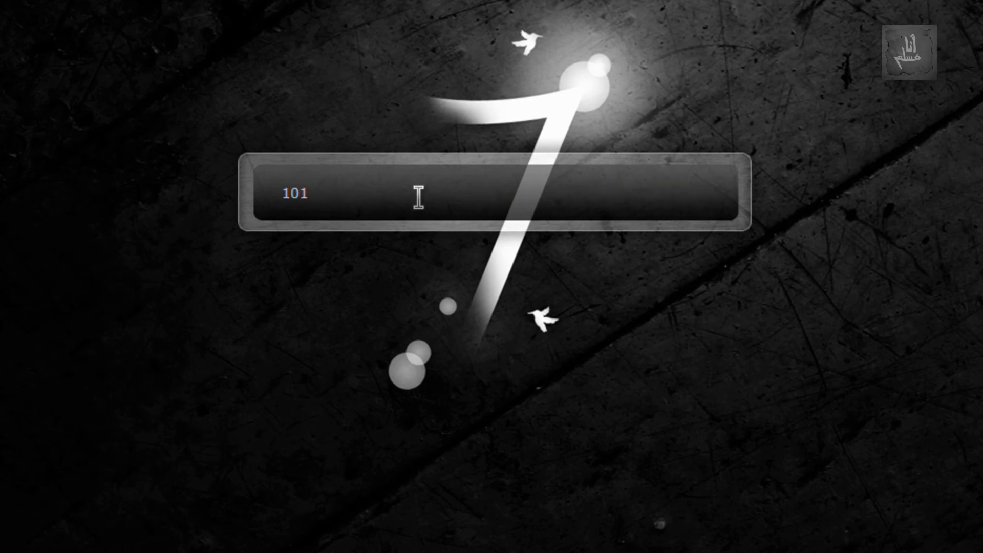
Calculate 101+1, then set up a Google web search for 'tru3m0sl3m'.
text(+1)
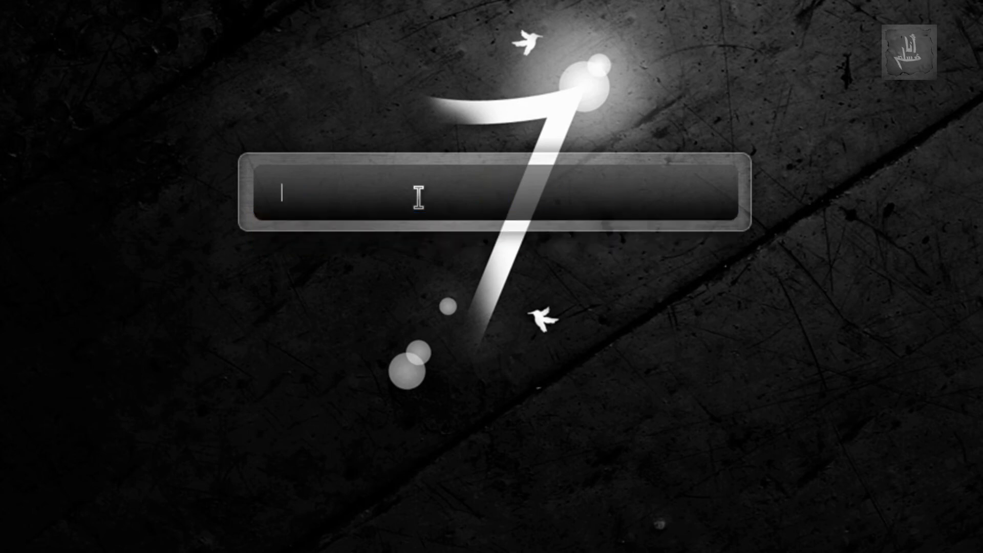
text(Google ▶)
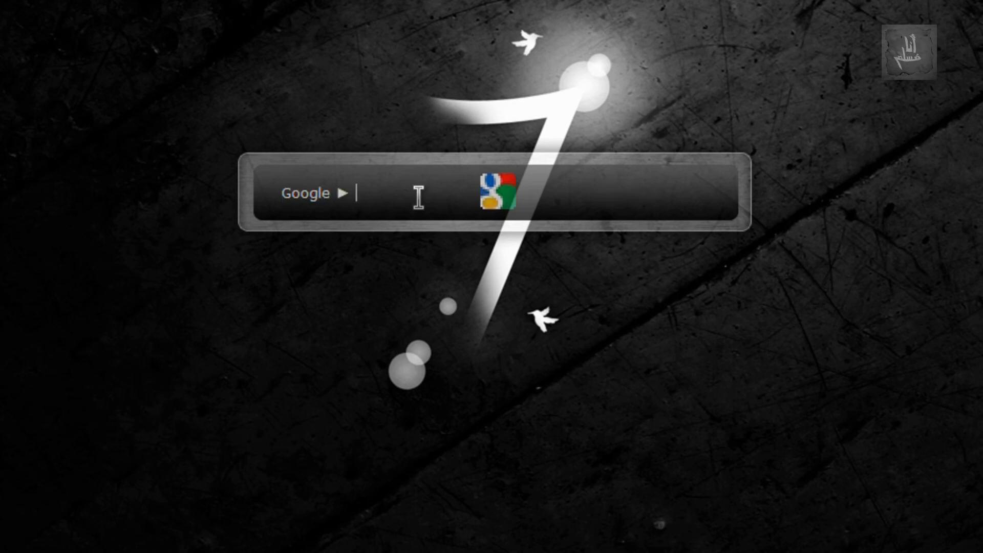
text(tru3m0sl3m)
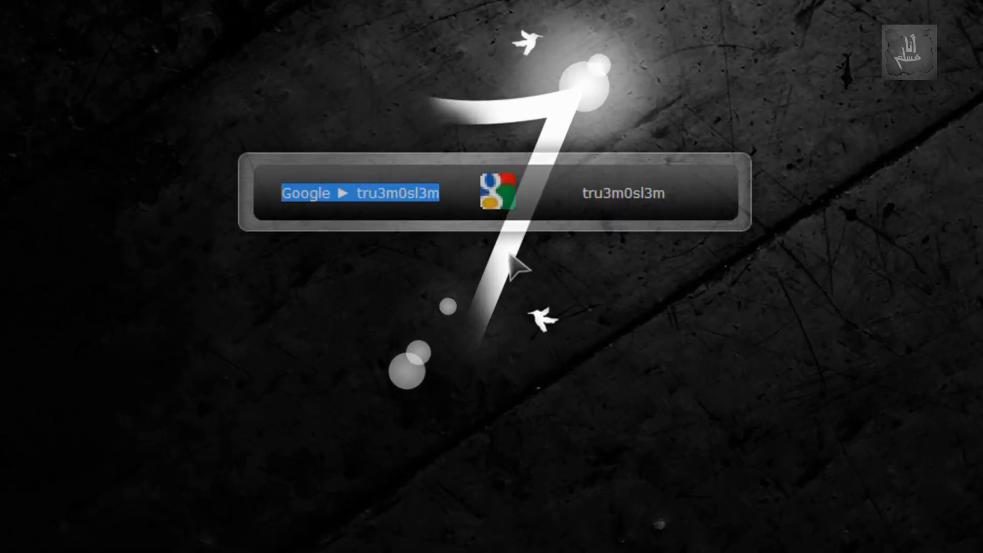
Reopen Launchy Options and review the Weby plugin's website search list.
right_click(365, 194)
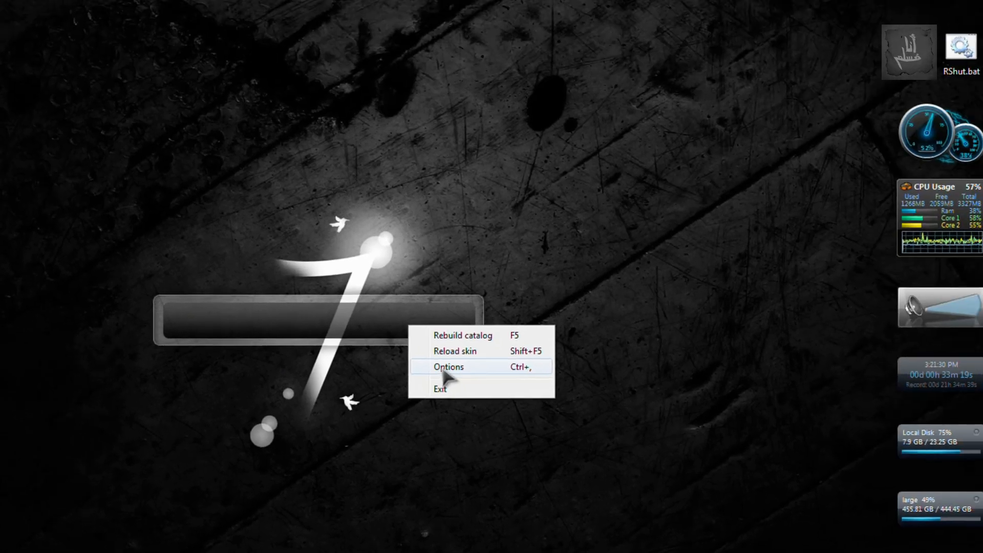
click(449, 367)
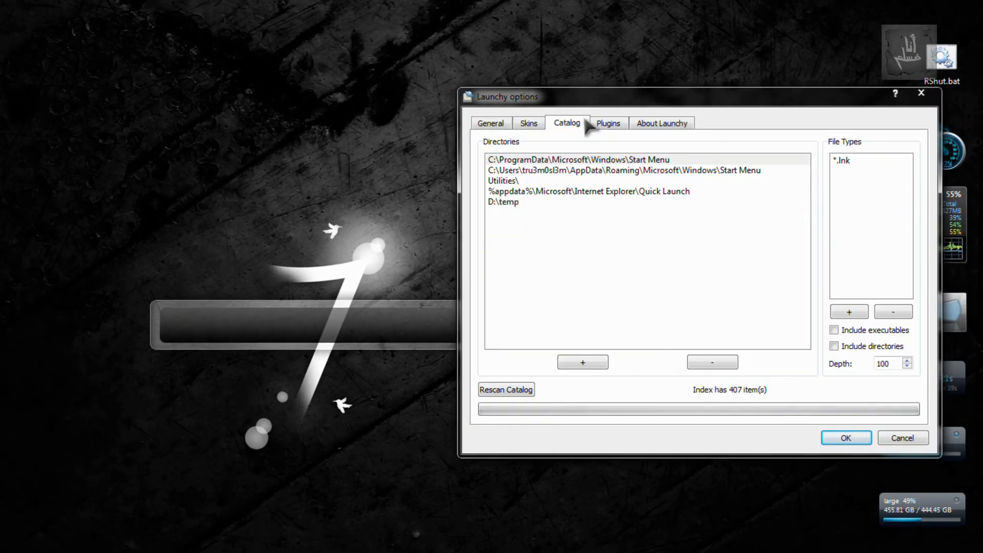
click(608, 123)
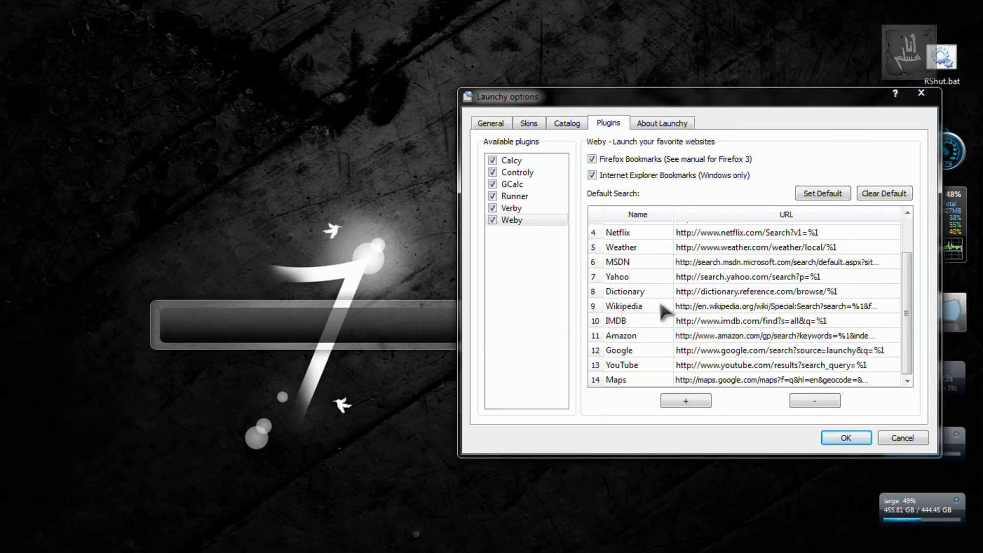
mouse_move(654, 123)
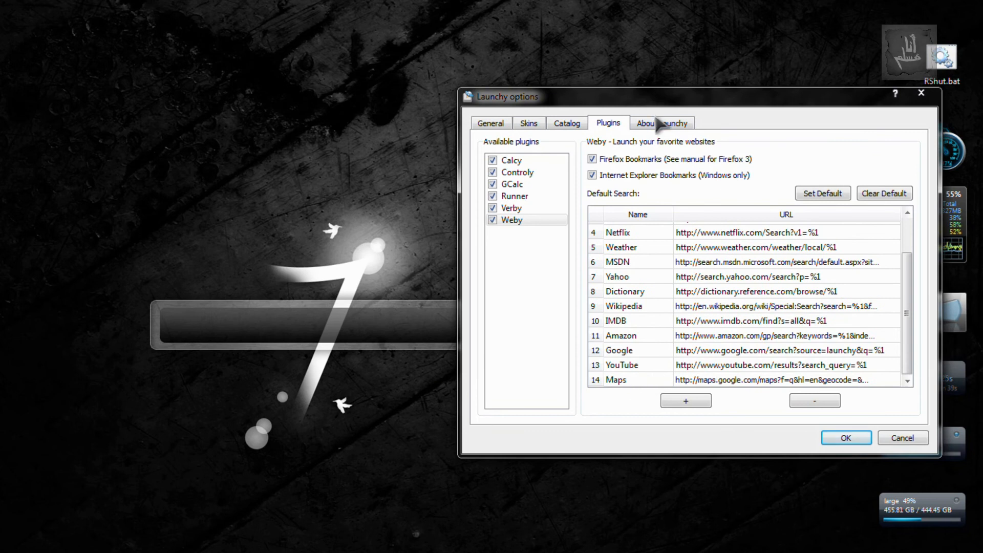
Review file types indexed for the Utilities, Quick Launch and D:\temp catalog folders, ending on General settings.
click(566, 123)
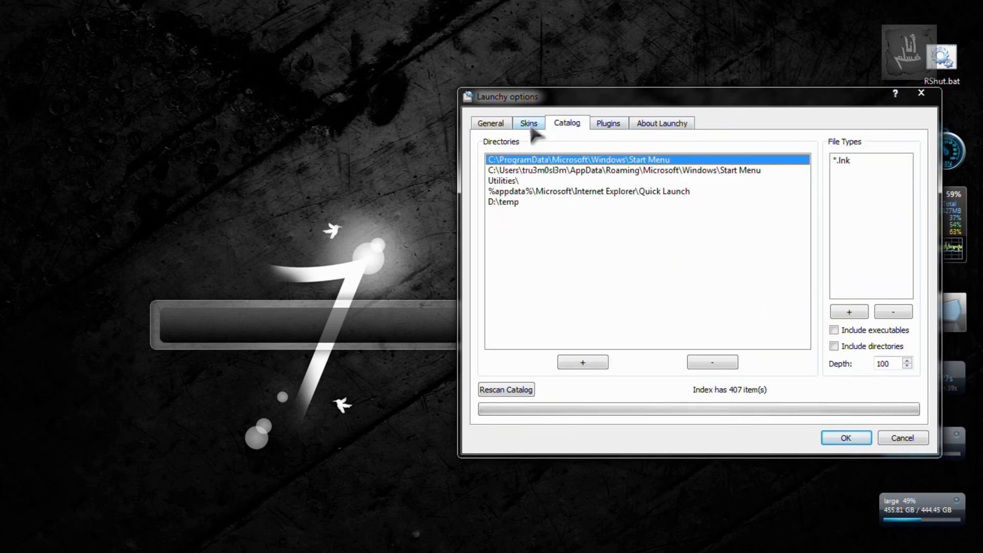
click(611, 170)
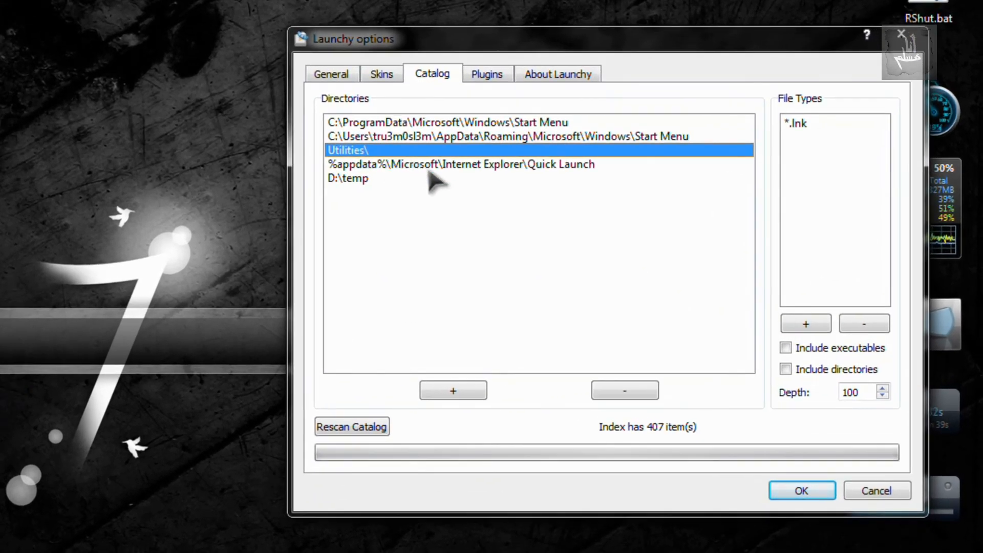
click(455, 164)
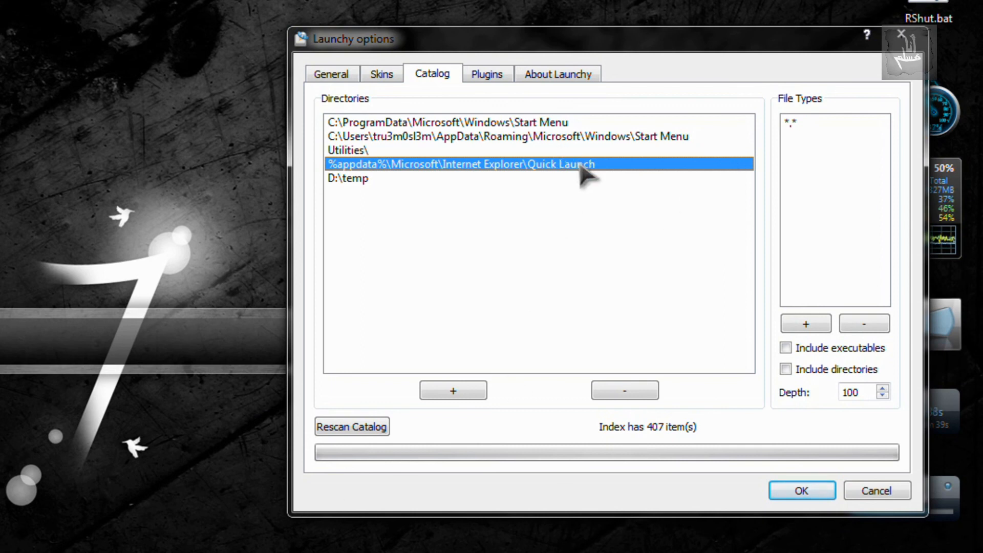
click(348, 178)
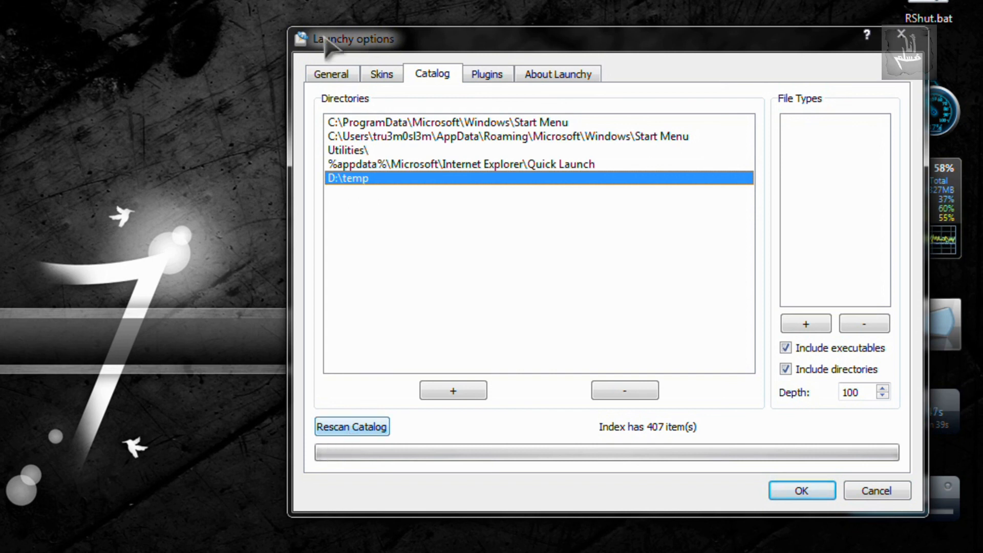
mouse_move(428, 238)
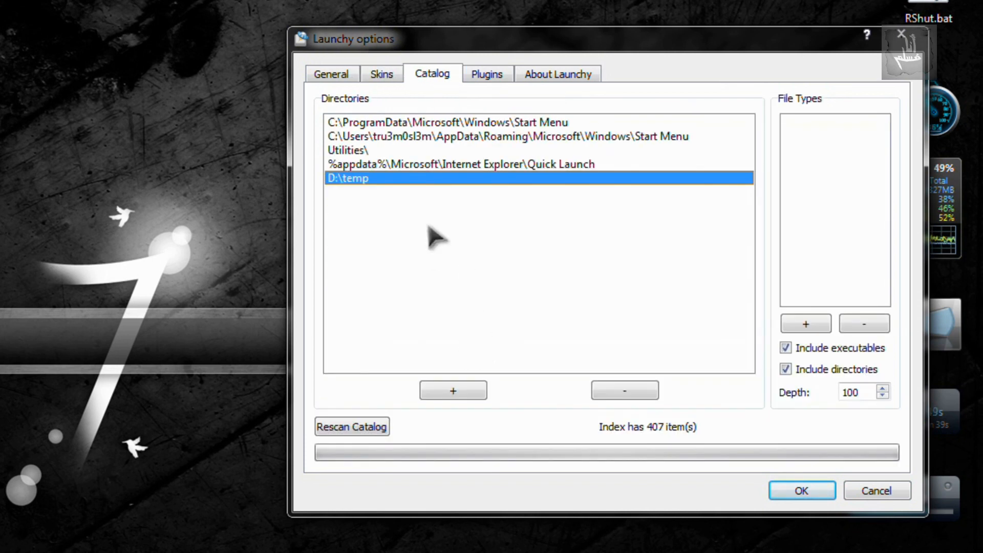
click(332, 74)
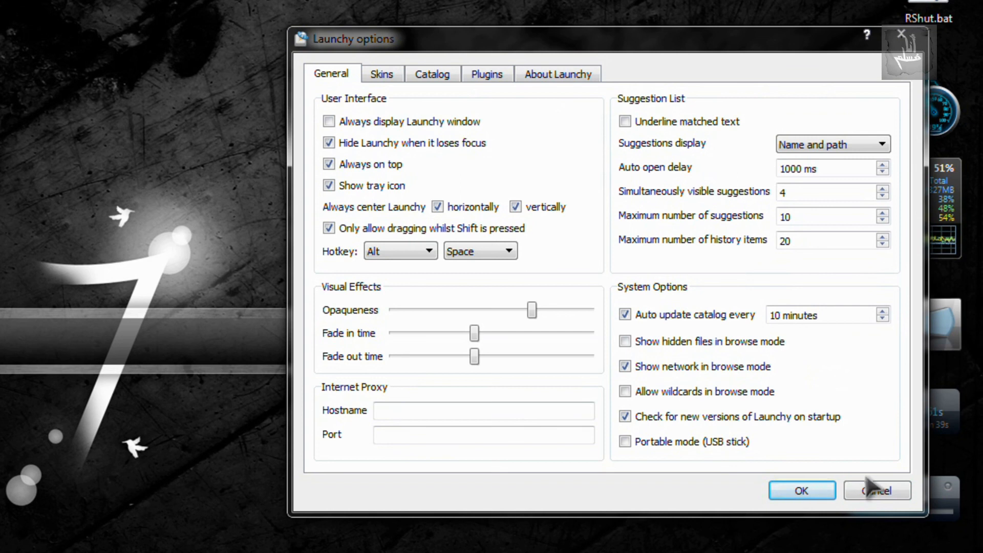
mouse_move(680, 234)
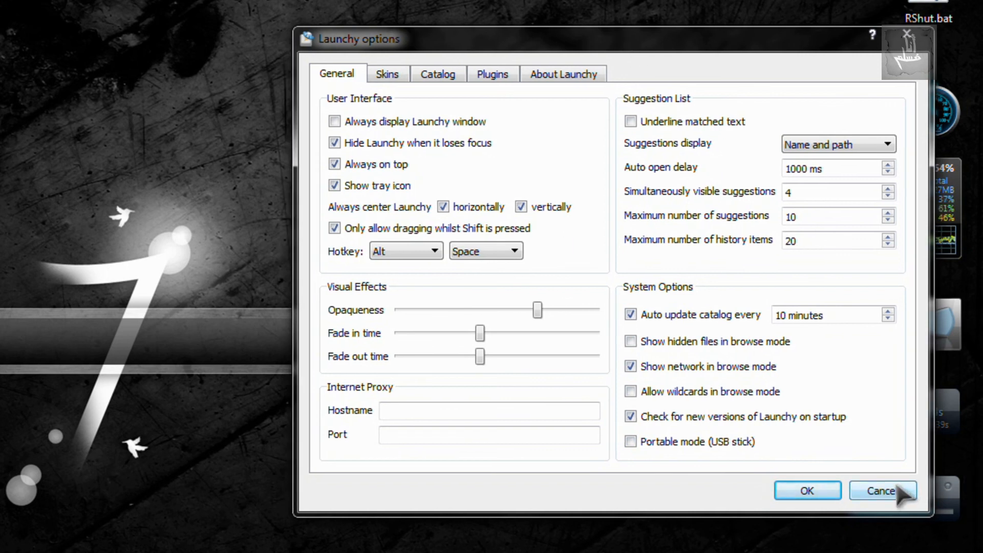
Cancel out of Launchy Options without saving after reviewing the General settings.
click(883, 490)
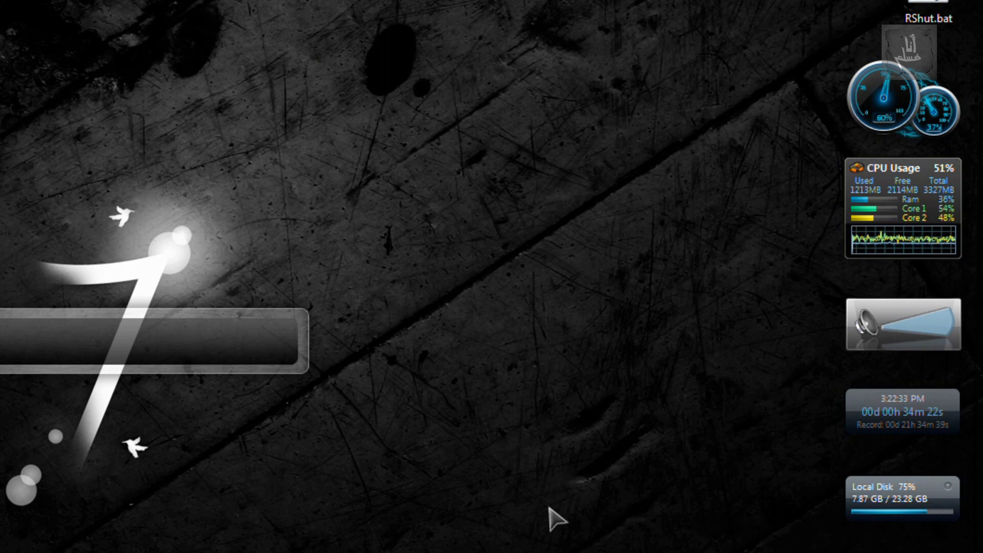